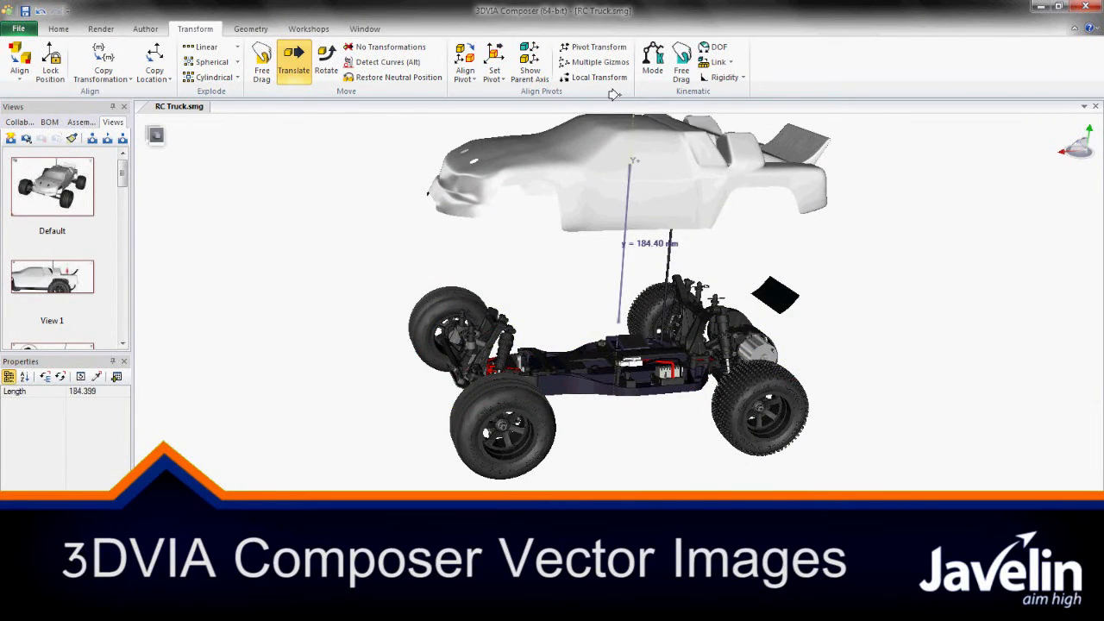
Drag the truck body shell upward along Y, well clear of the chassis.
click(621, 173)
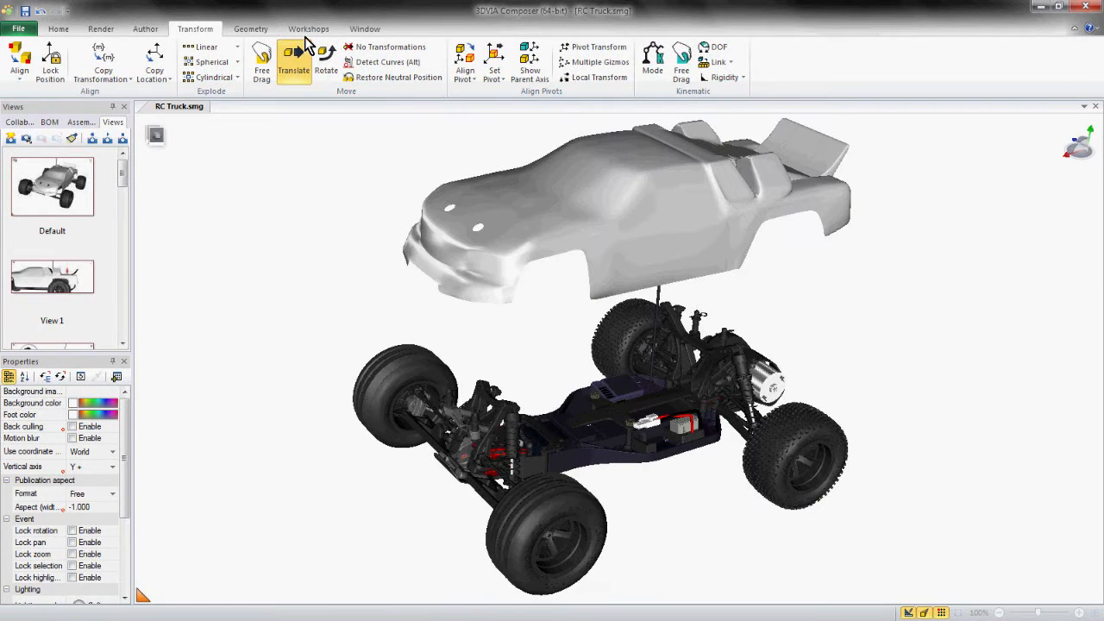
Preview the raised truck as a Technical Illustration vector SVG.
click(308, 29)
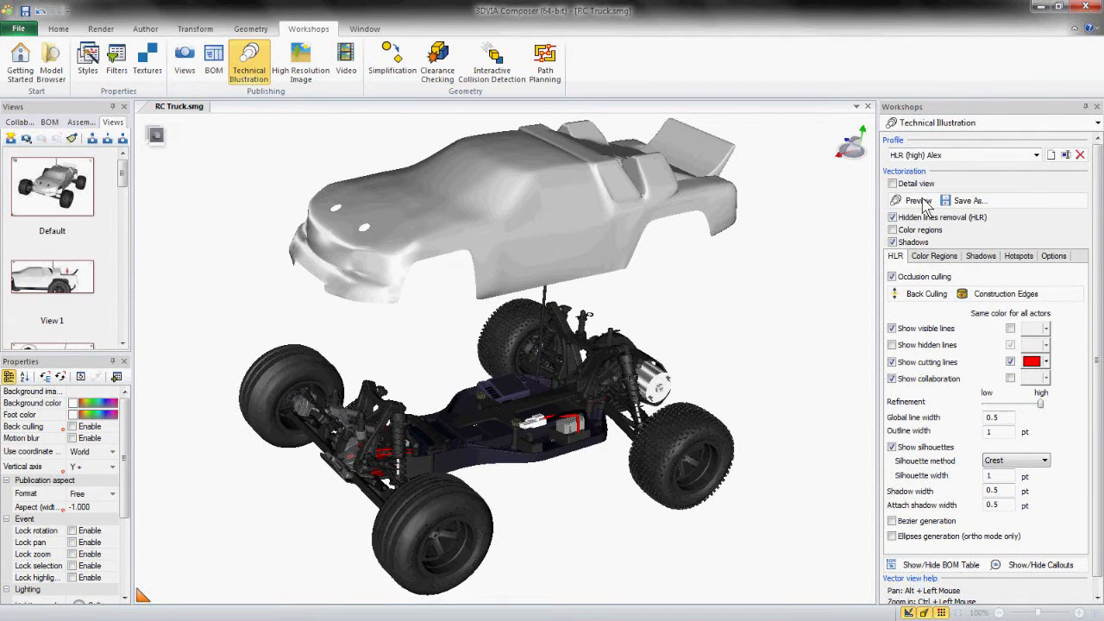
click(915, 200)
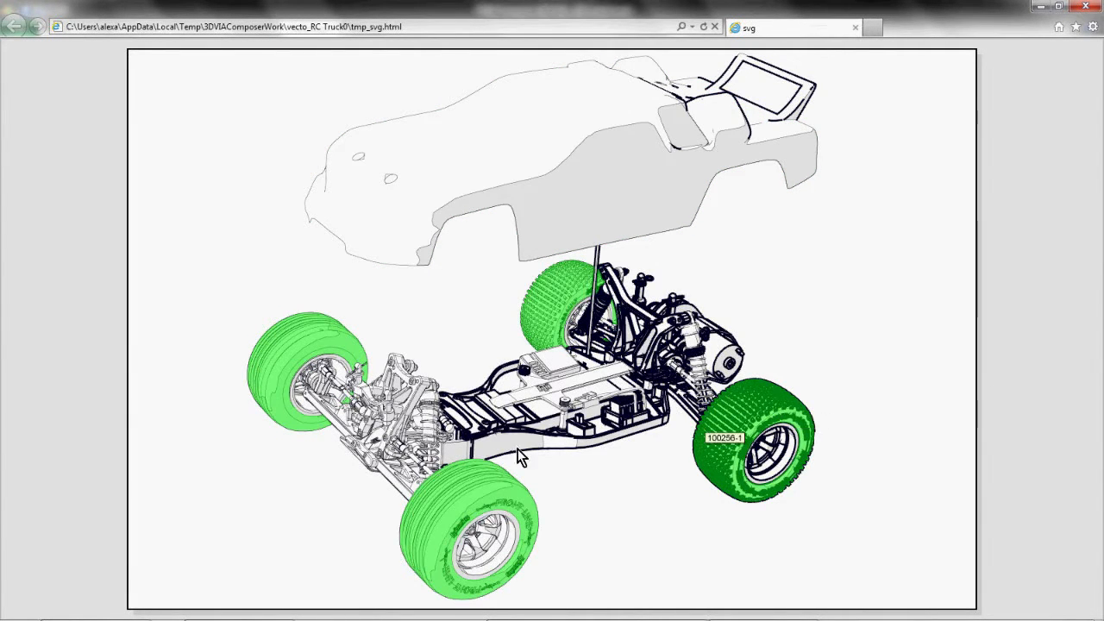
Close the tmp_svg.html browser preview to return to the gearbox model.
click(431, 449)
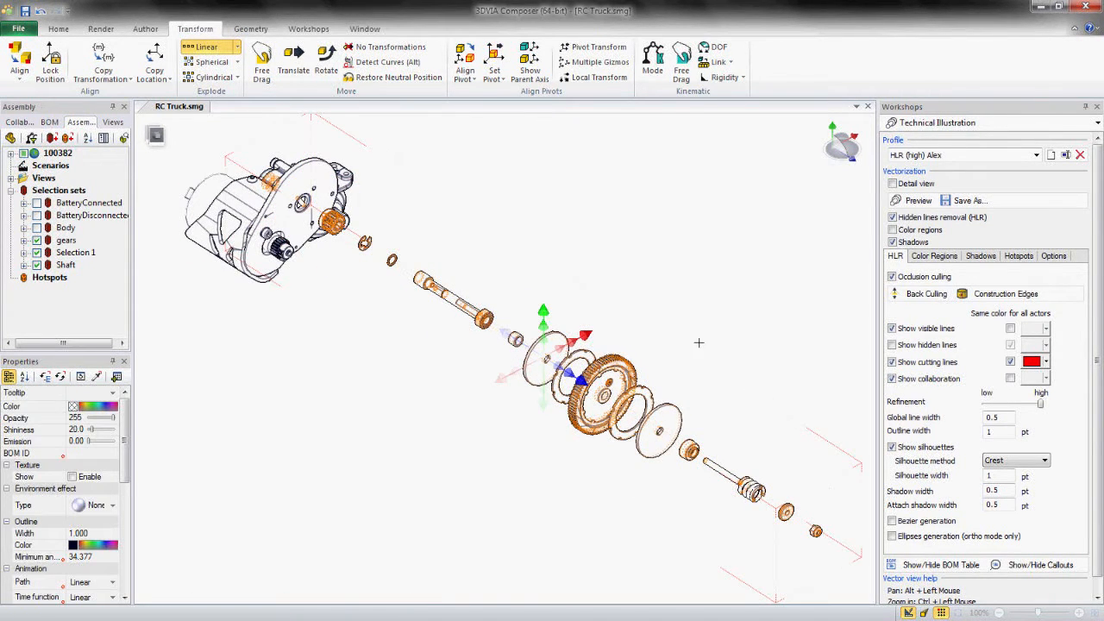
Generate gearbox BOM IDs with balloon callouts, then preview the Technical Illustration SVG.
click(308, 28)
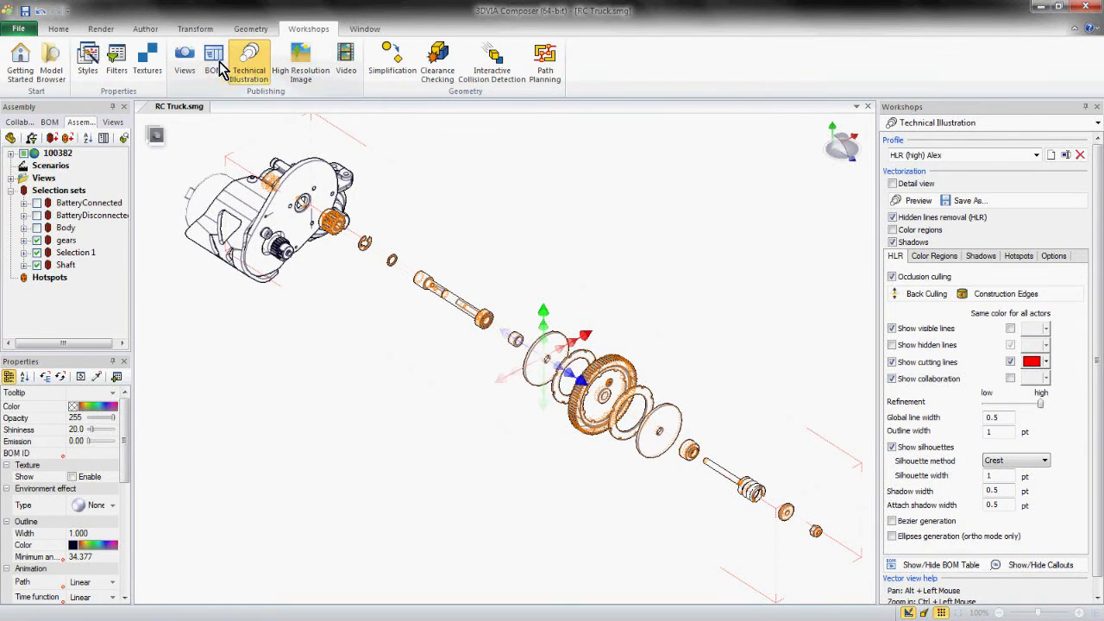
click(209, 57)
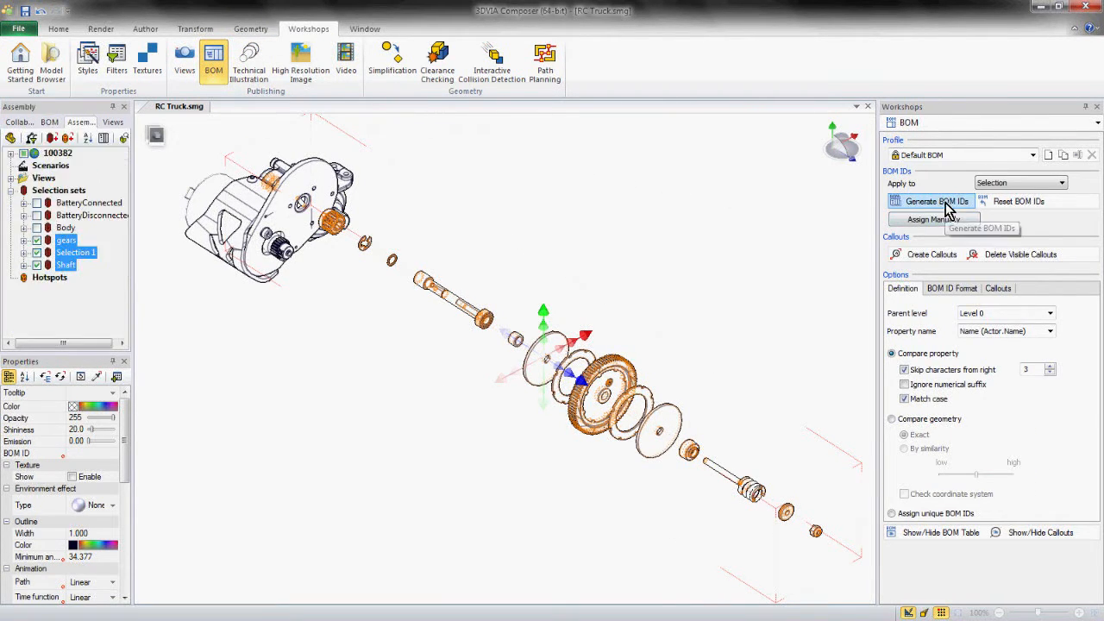
click(931, 254)
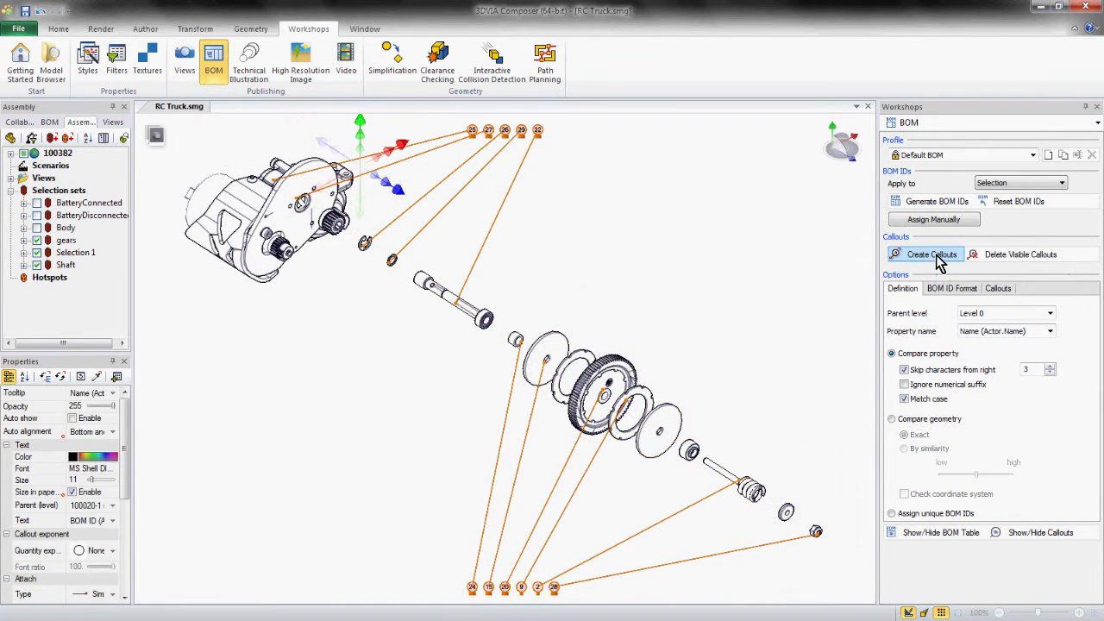
click(940, 532)
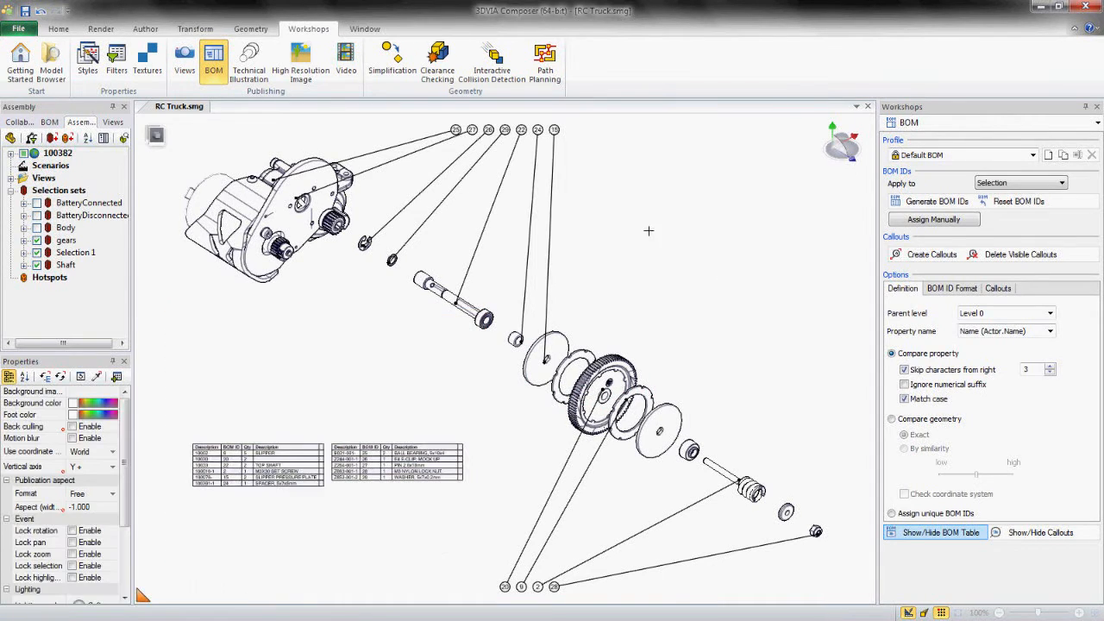
click(249, 60)
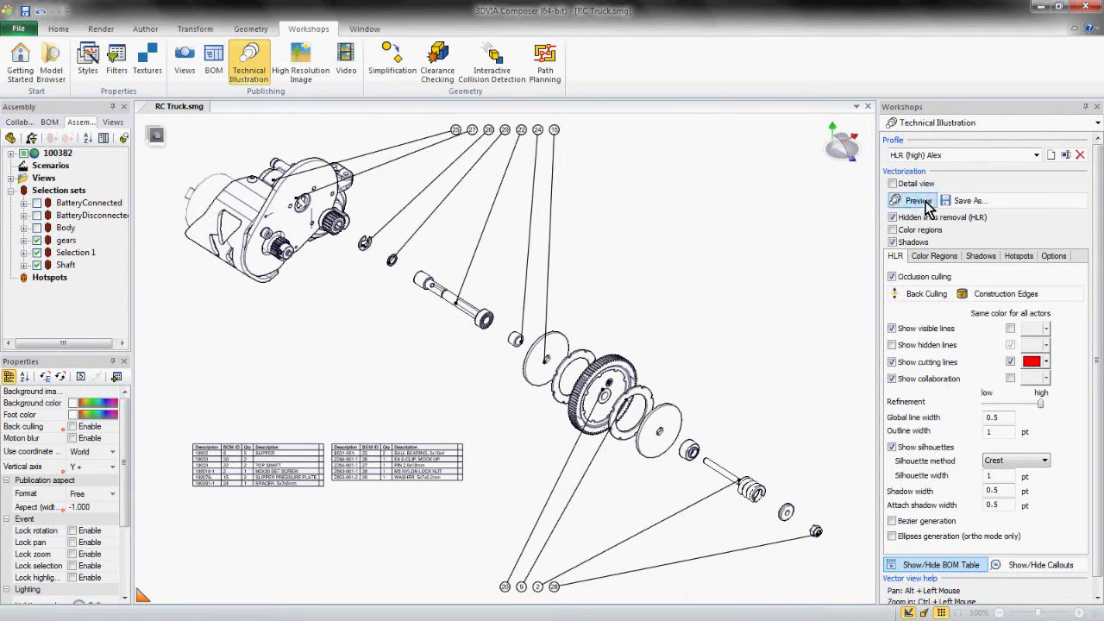
click(918, 200)
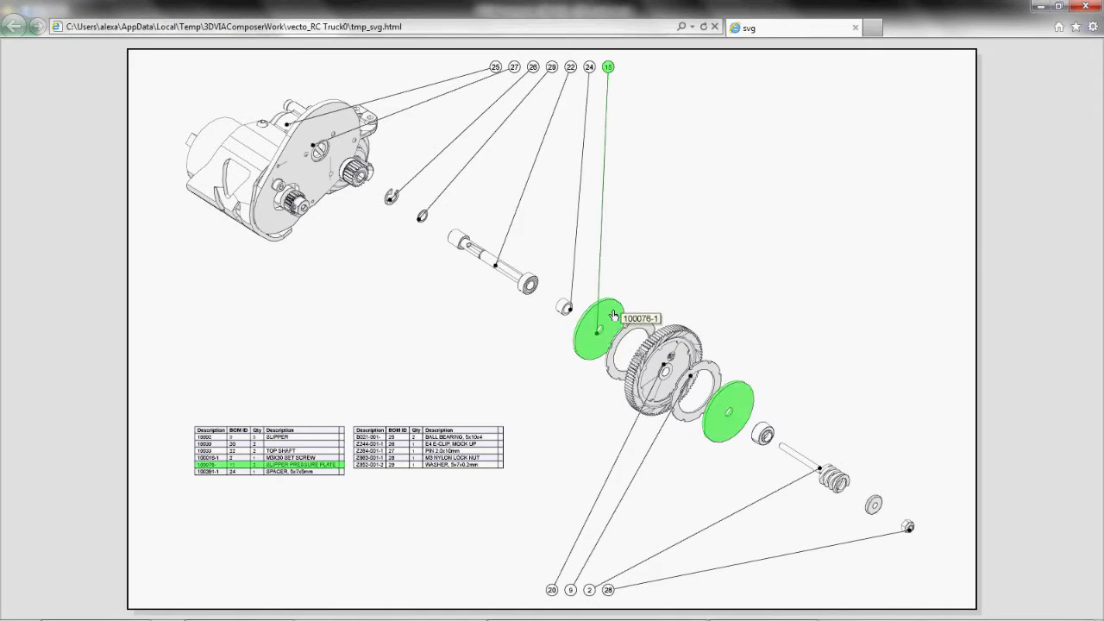